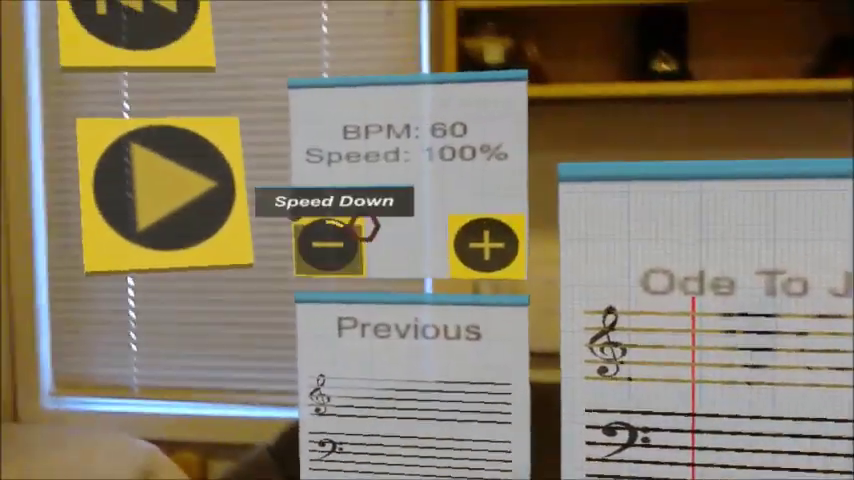
# Lower Ode to Joy's playback speed to 60 BPM with Speed Down.
pyautogui.click(328, 243)
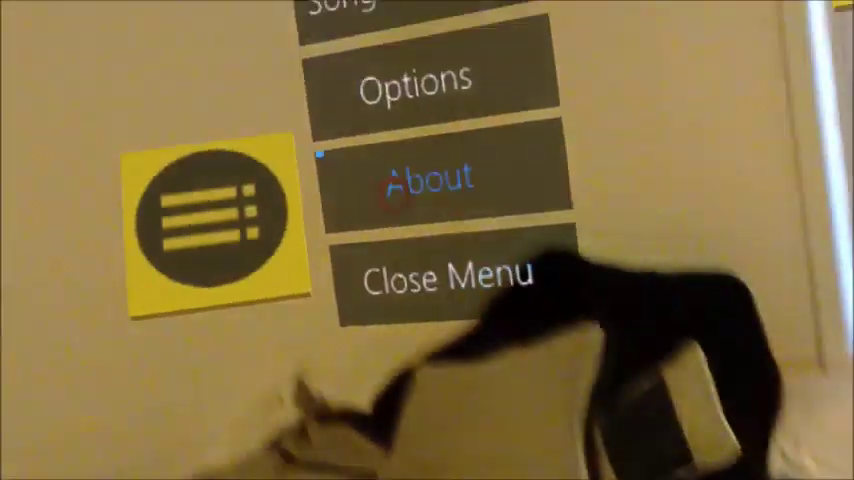
# Load Mary's Lamb from the Song list and raise its speed from 50% to 75% (53 BPM).
pyautogui.click(425, 180)
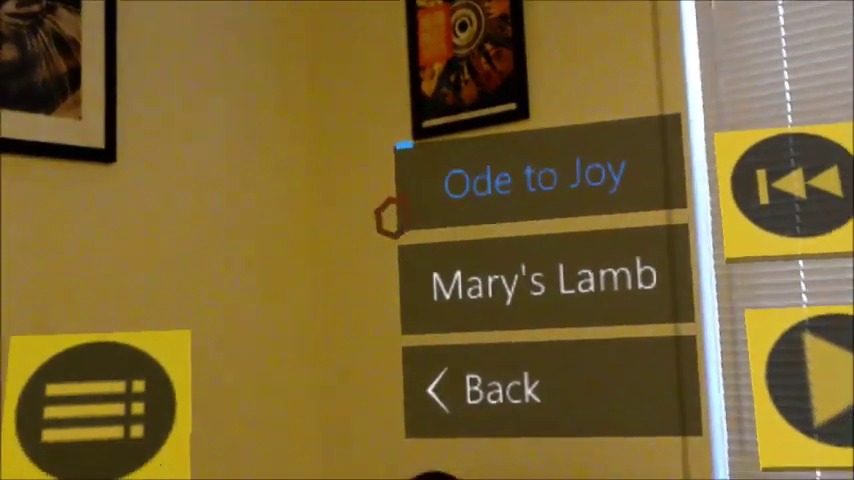
pyautogui.click(544, 277)
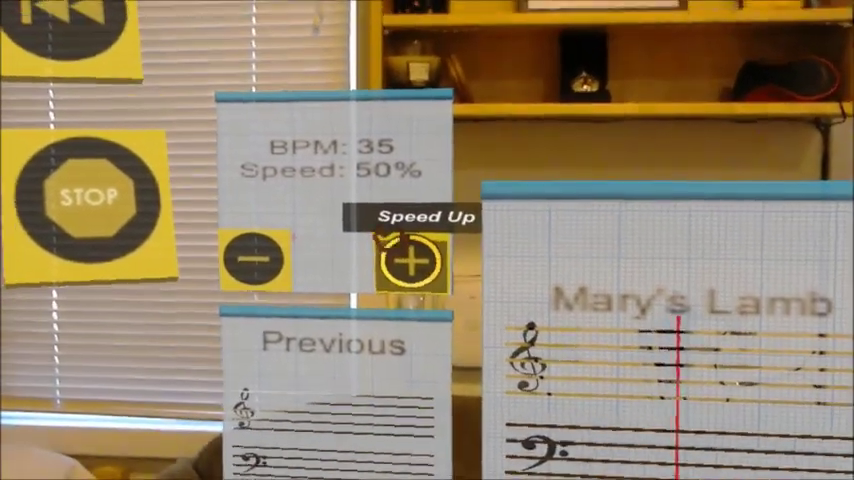
pyautogui.click(408, 262)
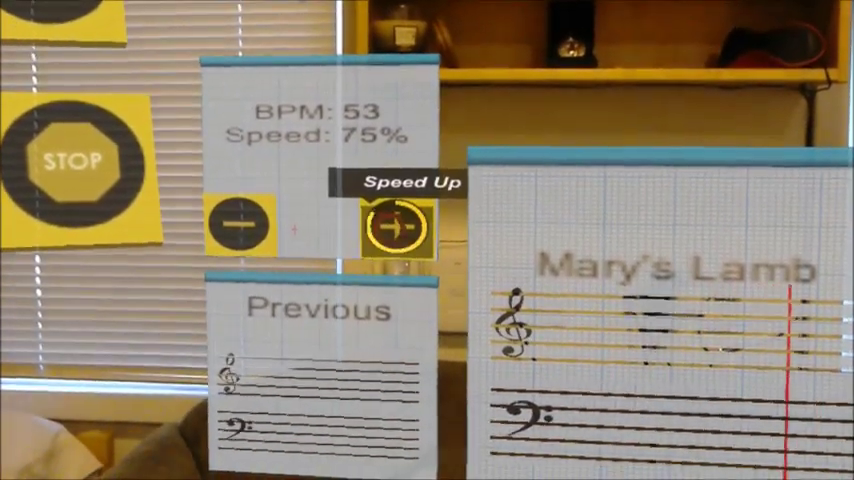